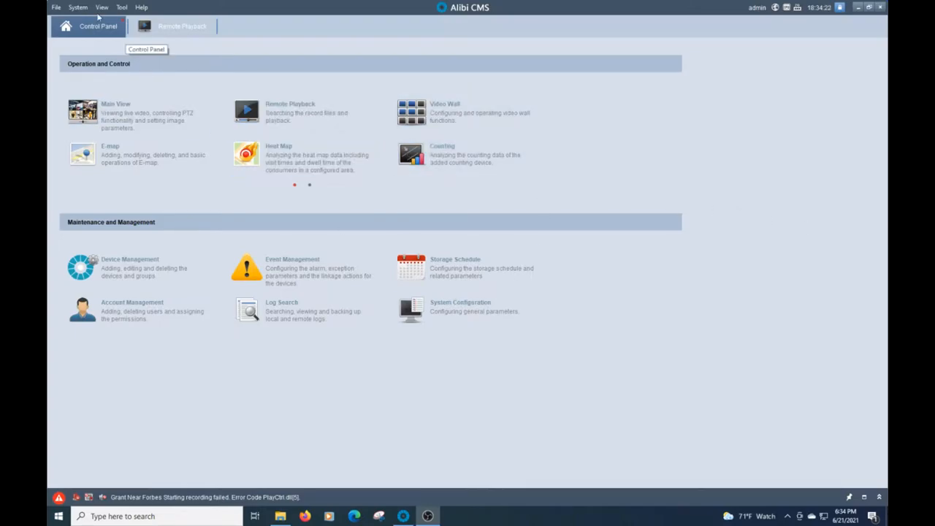
Go back to the Control Panel and reopen Remote Playback for Grant Near Forbes.
{"action": "left_click", "coordinate": [99, 6]}
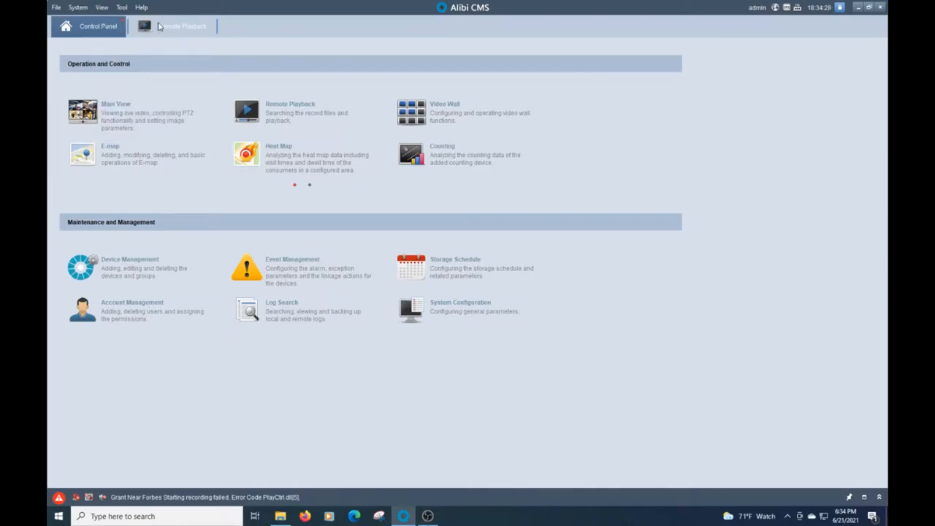
{"action": "left_click", "coordinate": [176, 26]}
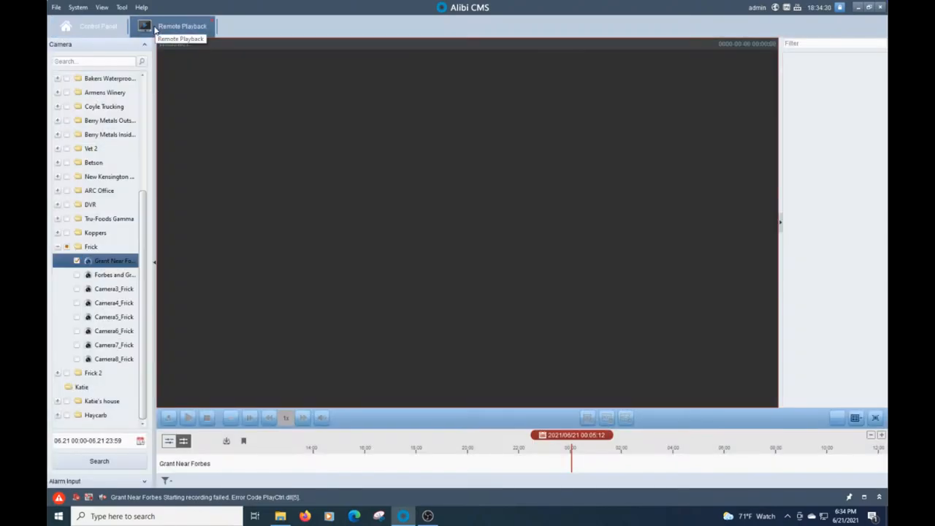
{"action": "left_click", "coordinate": [100, 26]}
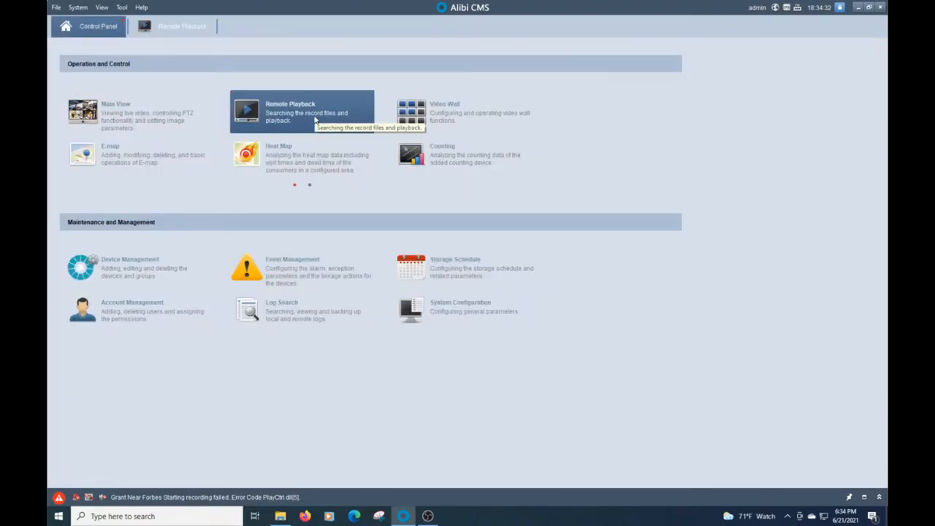
{"action": "left_click", "coordinate": [298, 111]}
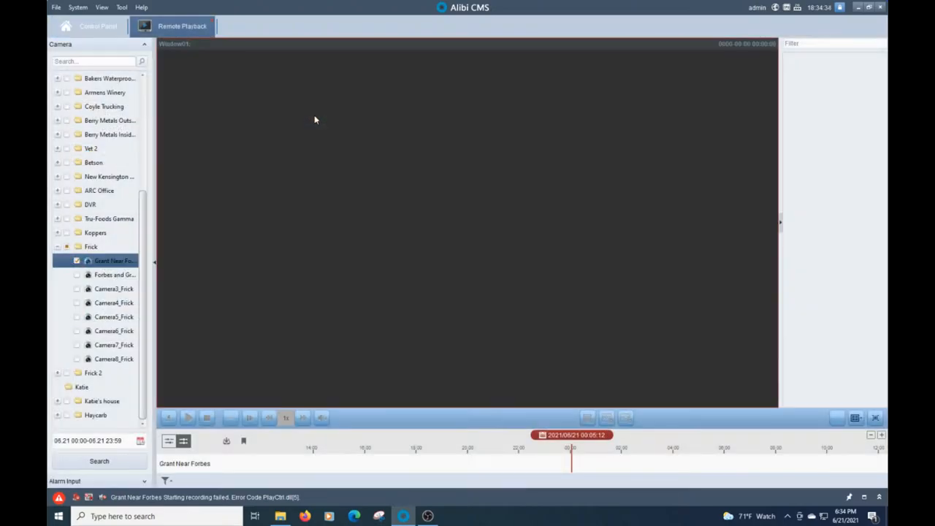
{"action": "mouse_move", "coordinate": [305, 131]}
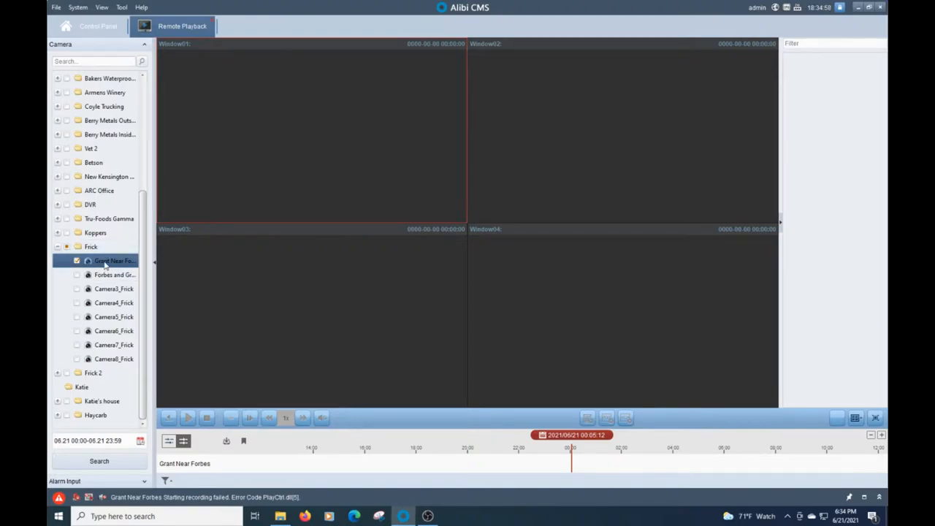
{"action": "mouse_move", "coordinate": [110, 261]}
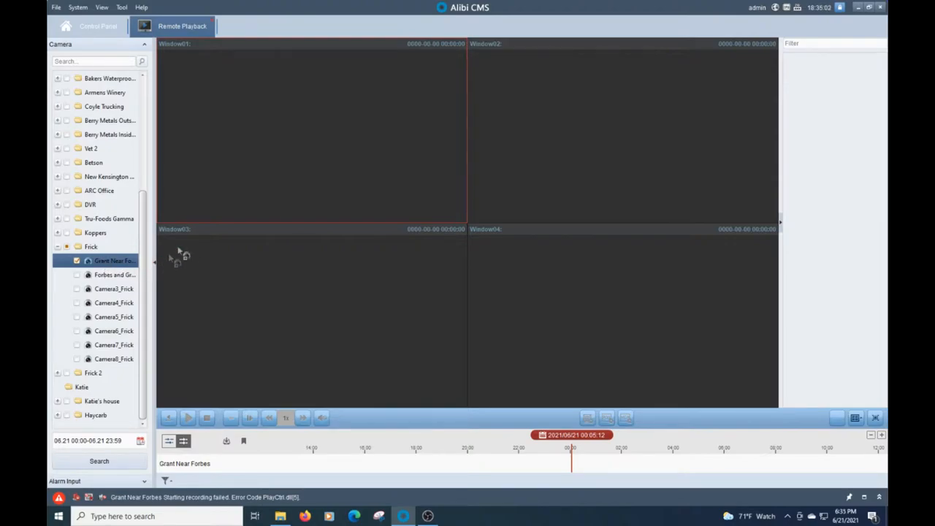
{"action": "mouse_move", "coordinate": [241, 146]}
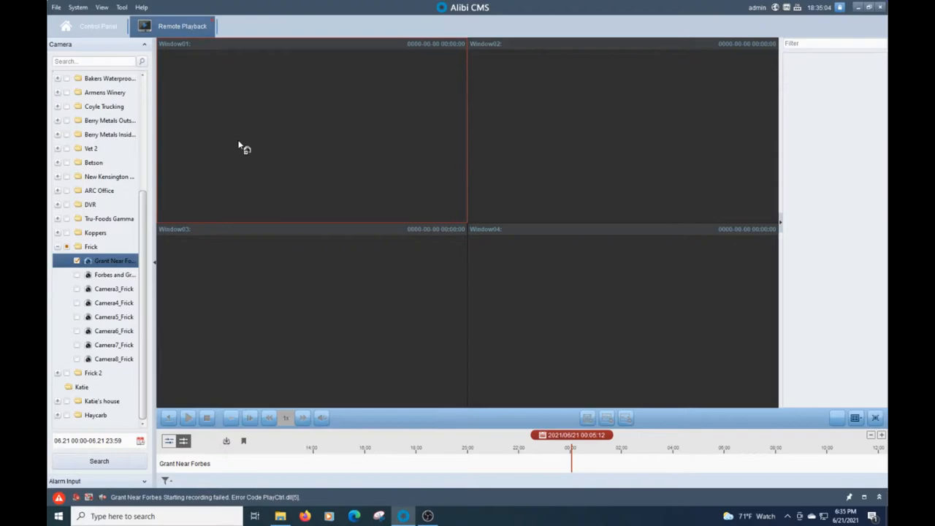
Select Window01 and play the June 21 Grant Near Forbes recordings.
{"action": "left_click", "coordinate": [99, 461]}
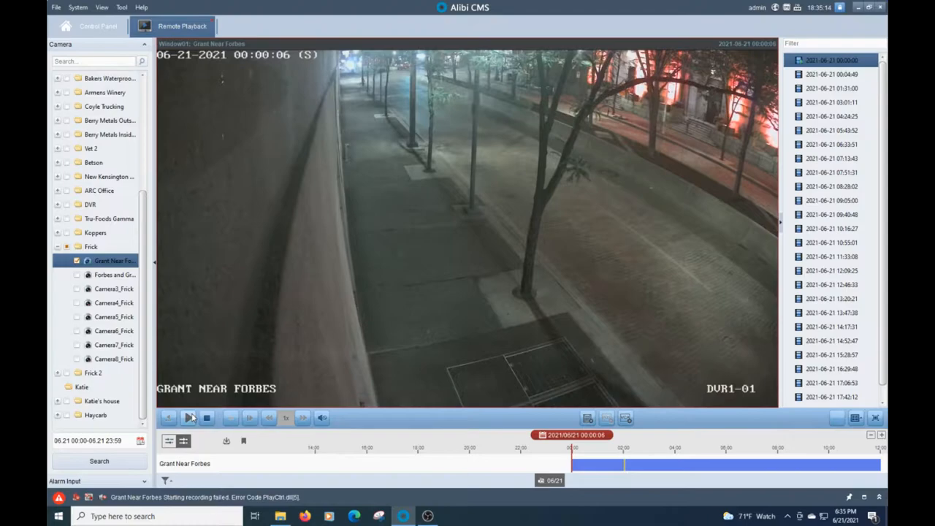
{"action": "left_click", "coordinate": [188, 418]}
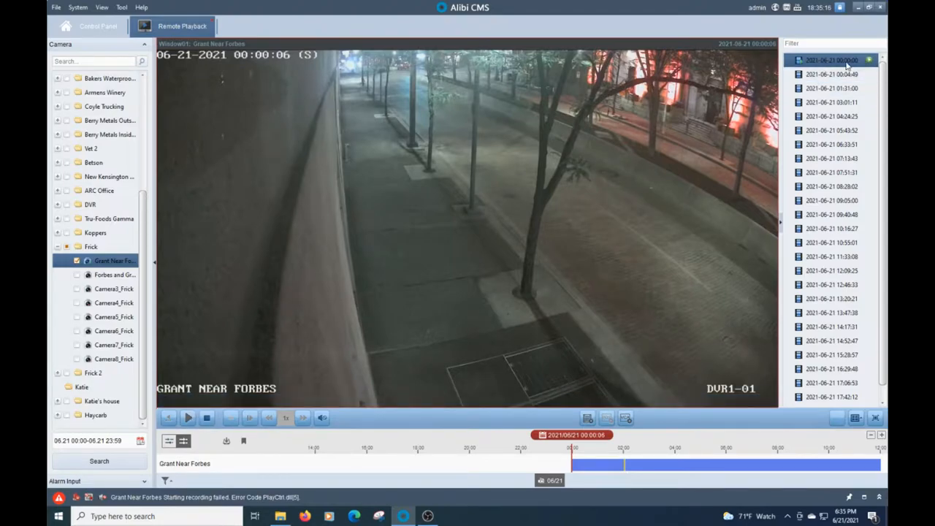
{"action": "mouse_move", "coordinate": [833, 60]}
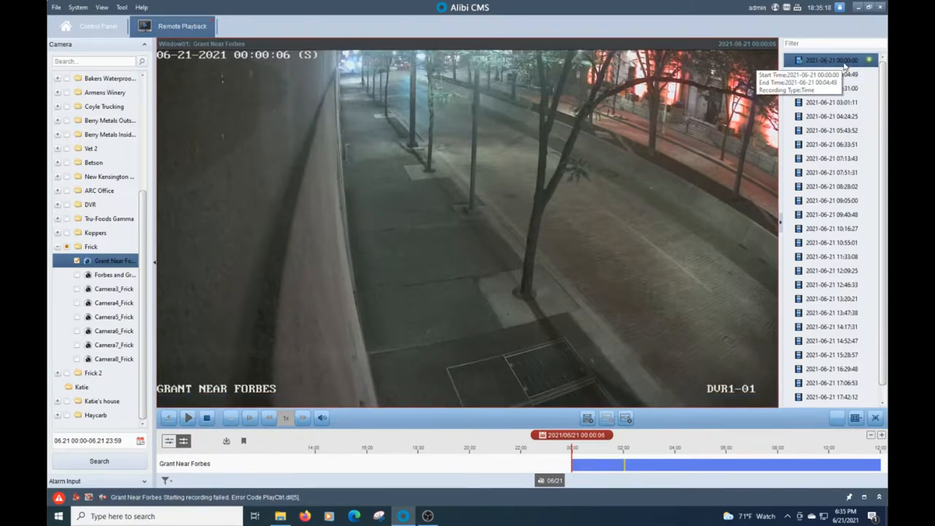
{"action": "mouse_move", "coordinate": [845, 75]}
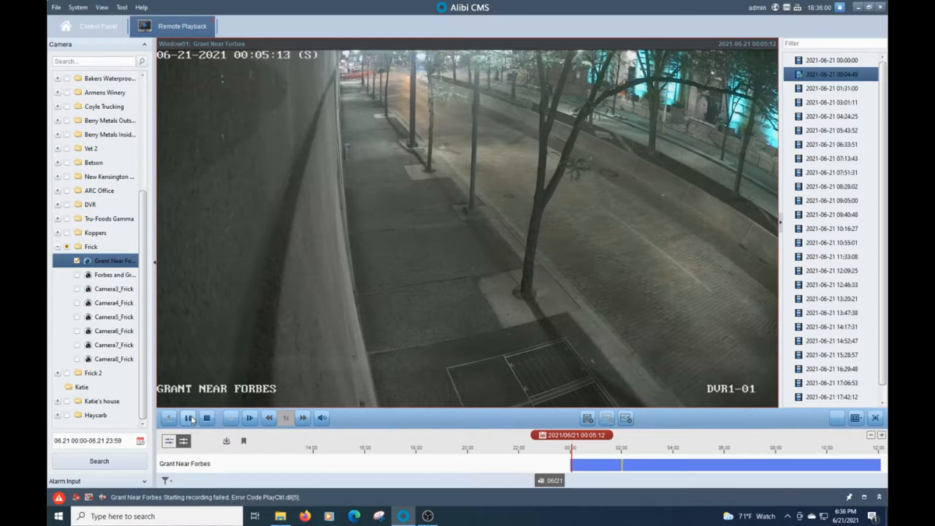
Pause playback at 00:05:13 and bring up the video download options.
{"action": "left_click", "coordinate": [188, 418]}
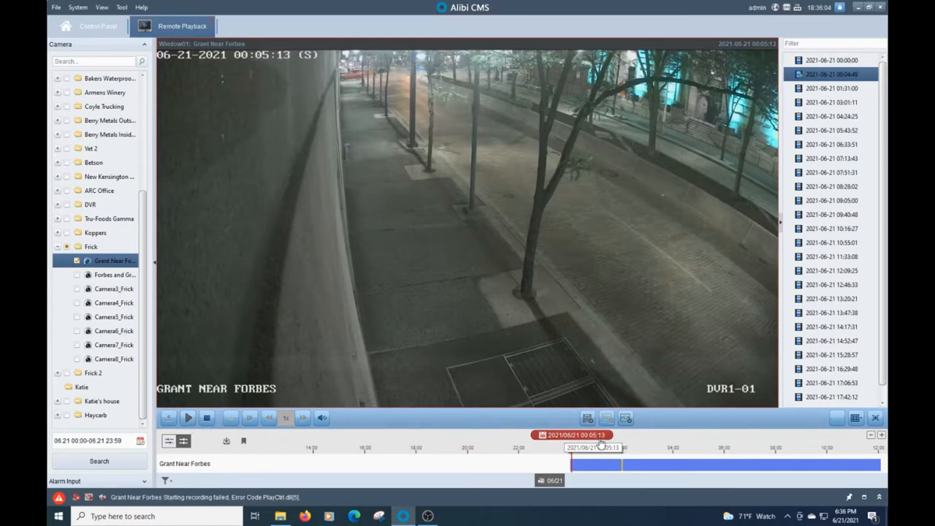
{"action": "mouse_move", "coordinate": [226, 441]}
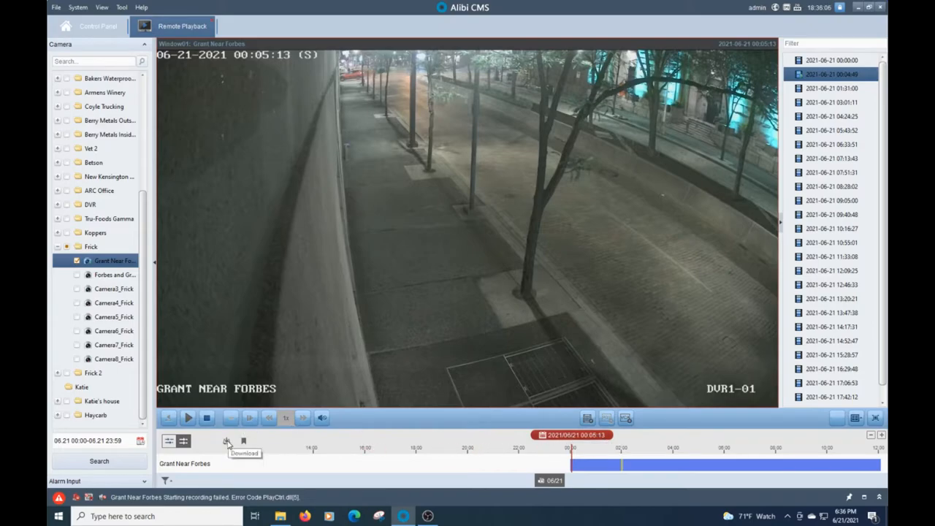
{"action": "left_click", "coordinate": [227, 440]}
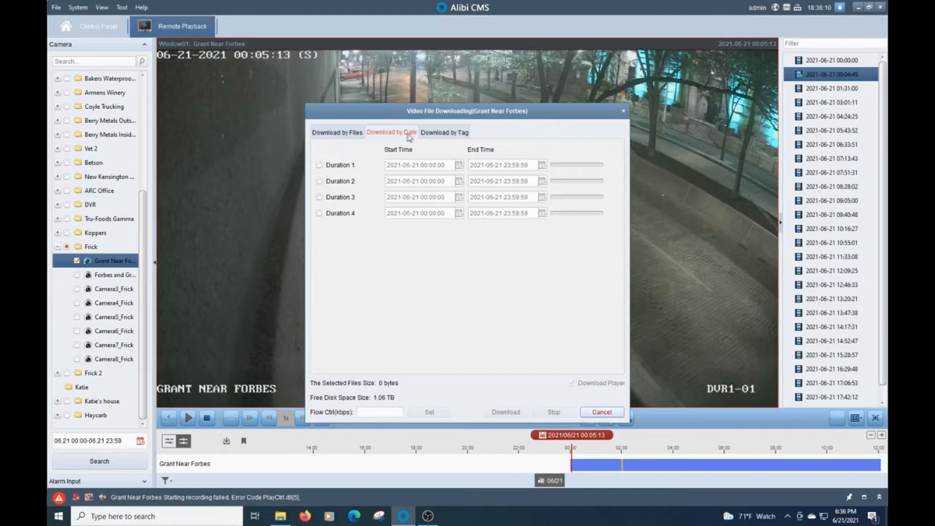
Download Duration 1, 00:04:50 to 00:06:00 on 2021-06-21, with Download Player ticked.
{"action": "left_click", "coordinate": [318, 164]}
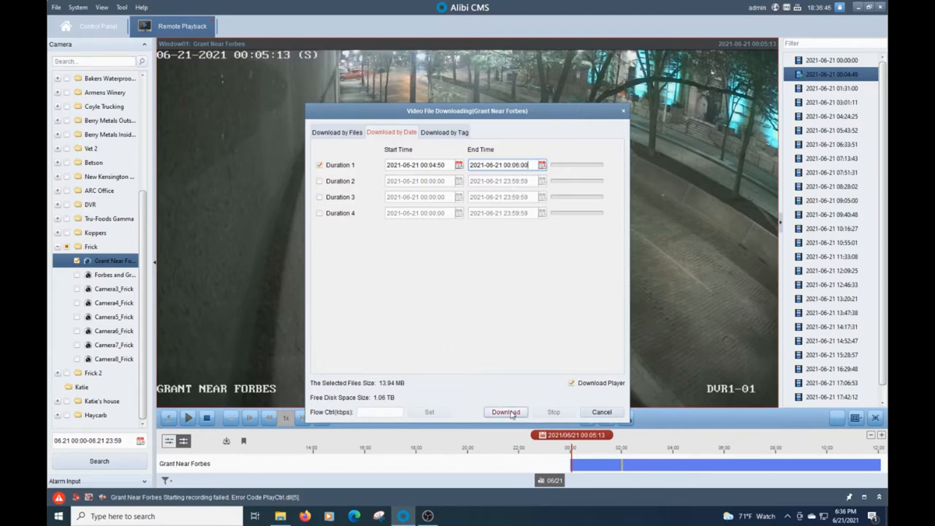
{"action": "left_click", "coordinate": [505, 412]}
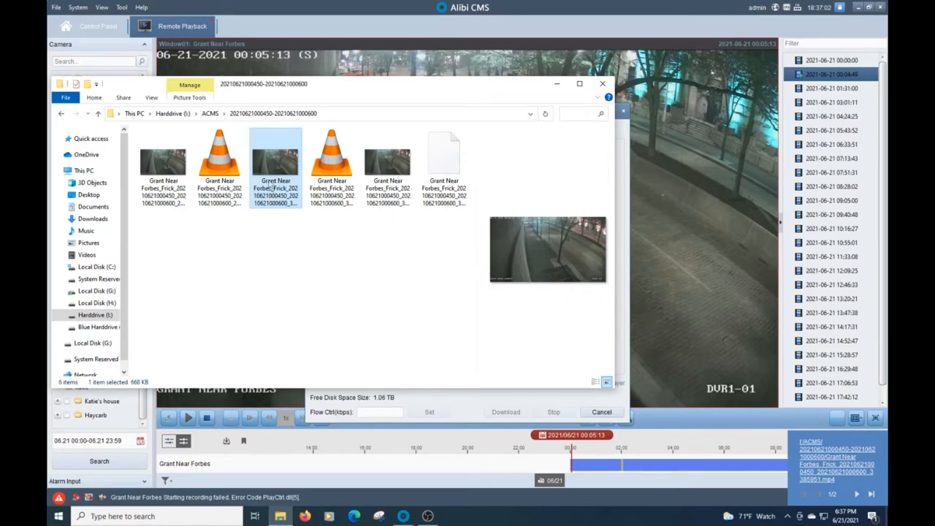
Open the downloaded still image, then play the MP4 clip in VLC from 00:04:50.
{"action": "double_click", "coordinate": [275, 154]}
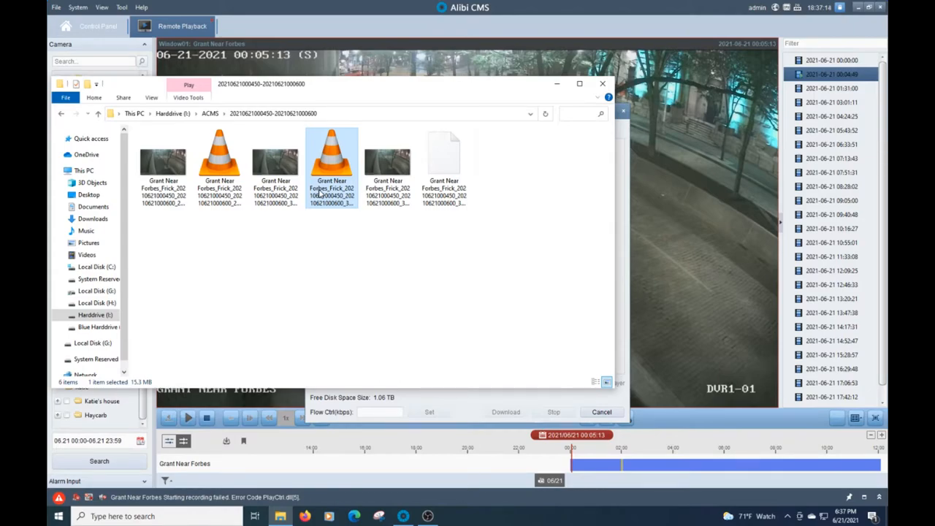
{"action": "double_click", "coordinate": [330, 153]}
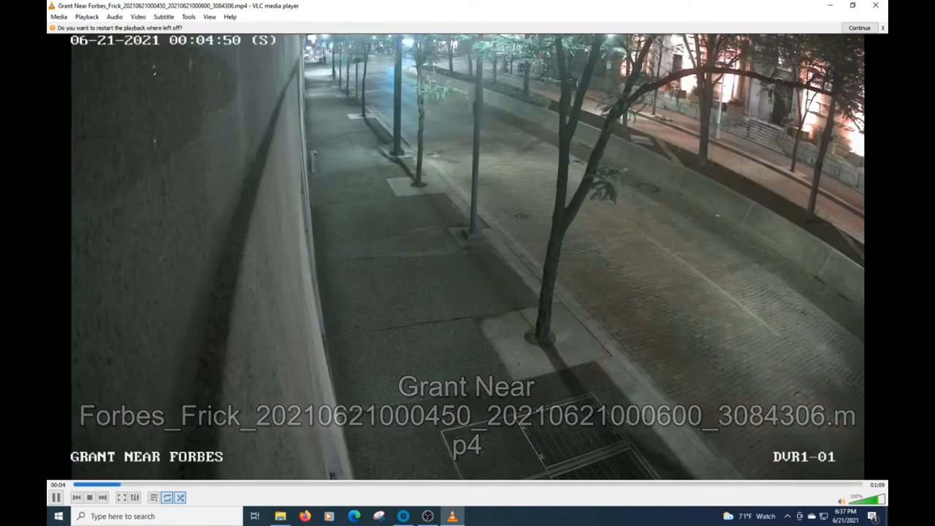
Close the VLC clip window to return to the desktop.
{"action": "left_click", "coordinate": [854, 27]}
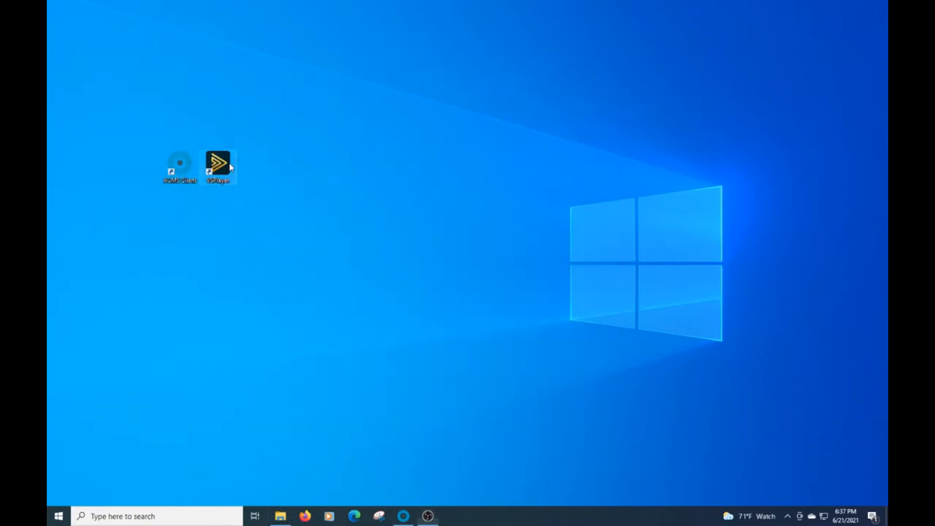
Launch VSPlayer, remove the invalid jpg from its playlist, and bring up the downloads folder.
{"action": "double_click", "coordinate": [218, 162]}
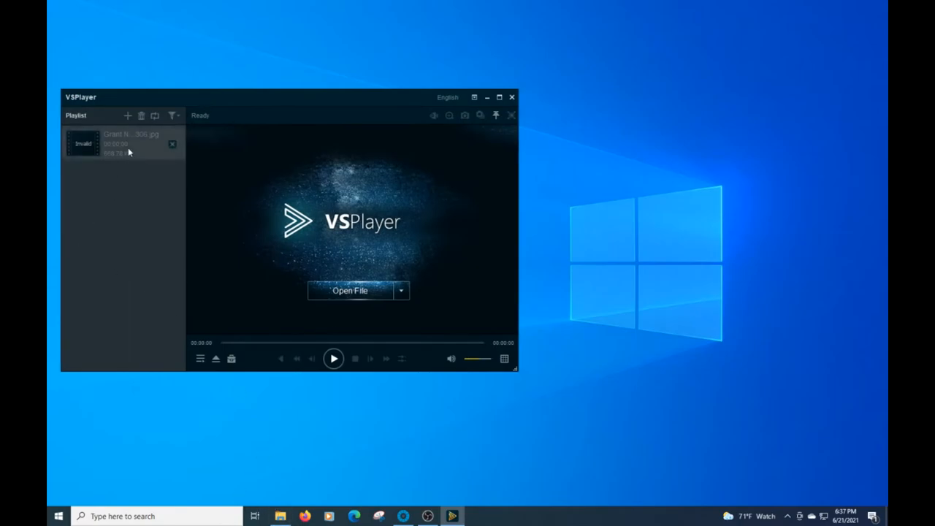
{"action": "left_click", "coordinate": [171, 143]}
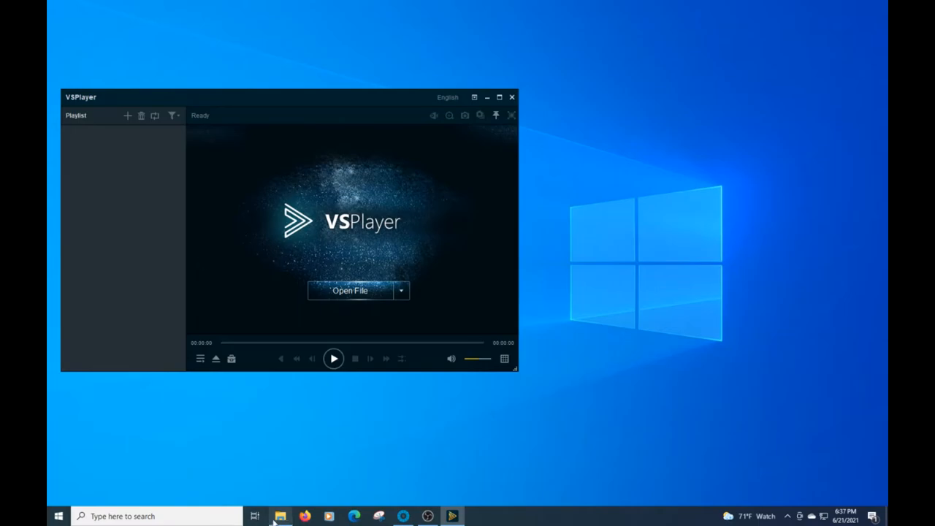
{"action": "left_click", "coordinate": [281, 515]}
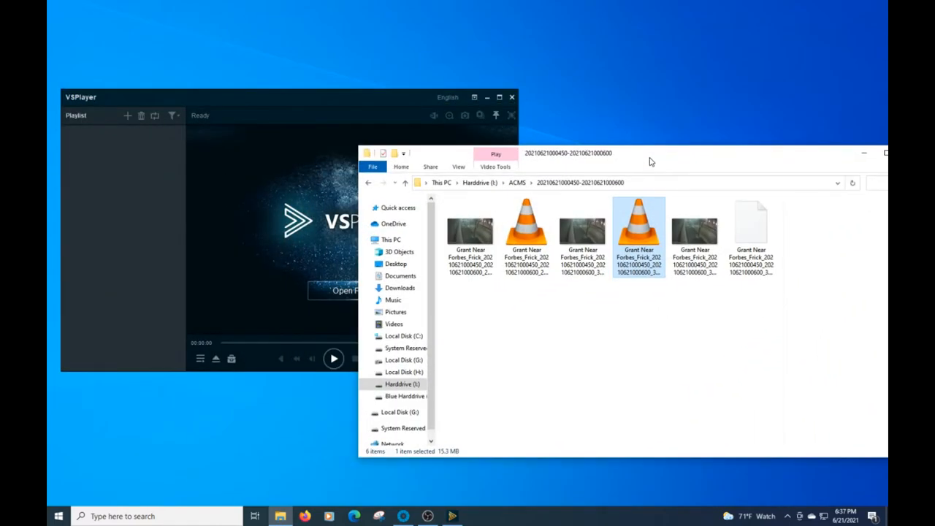
{"action": "mouse_move", "coordinate": [637, 226]}
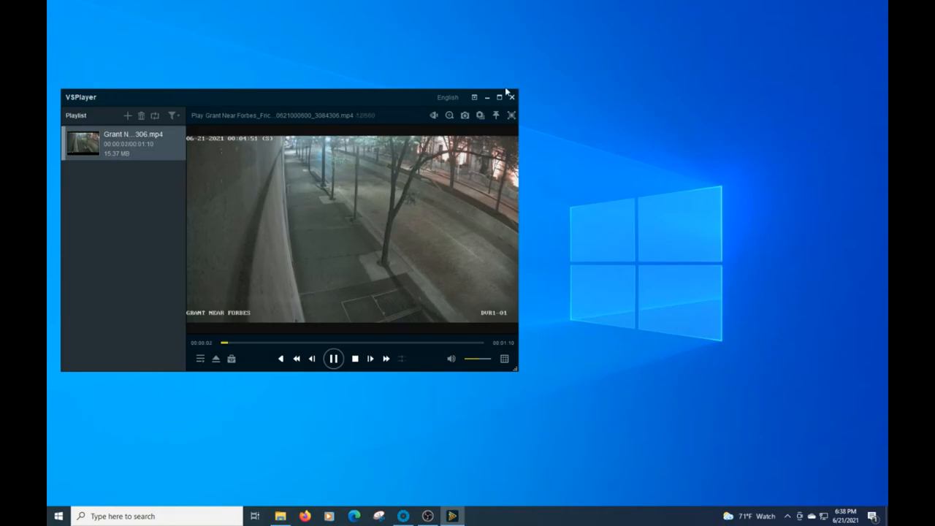
Maximize VSPlayer with the Grant Near Forbes MP4 loaded, paused near 00:05:11.
{"action": "left_click", "coordinate": [491, 97]}
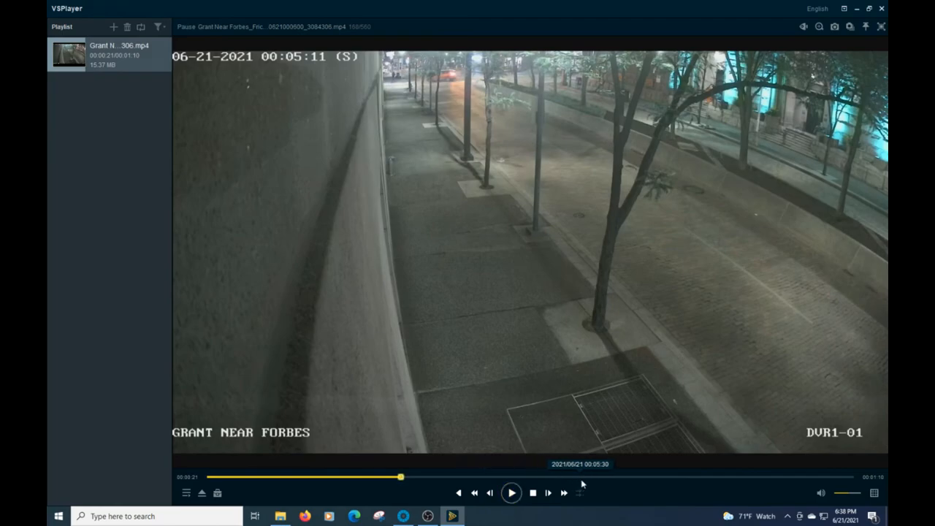
{"action": "mouse_move", "coordinate": [571, 209]}
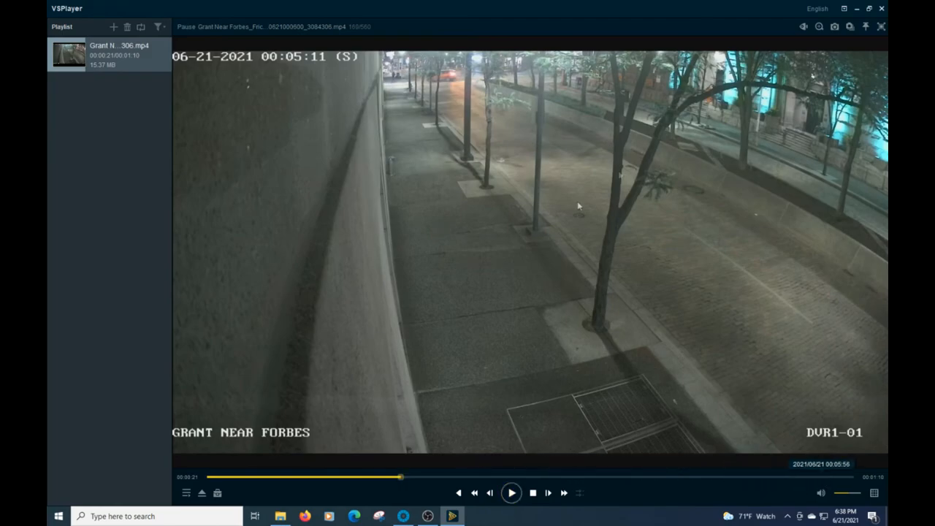